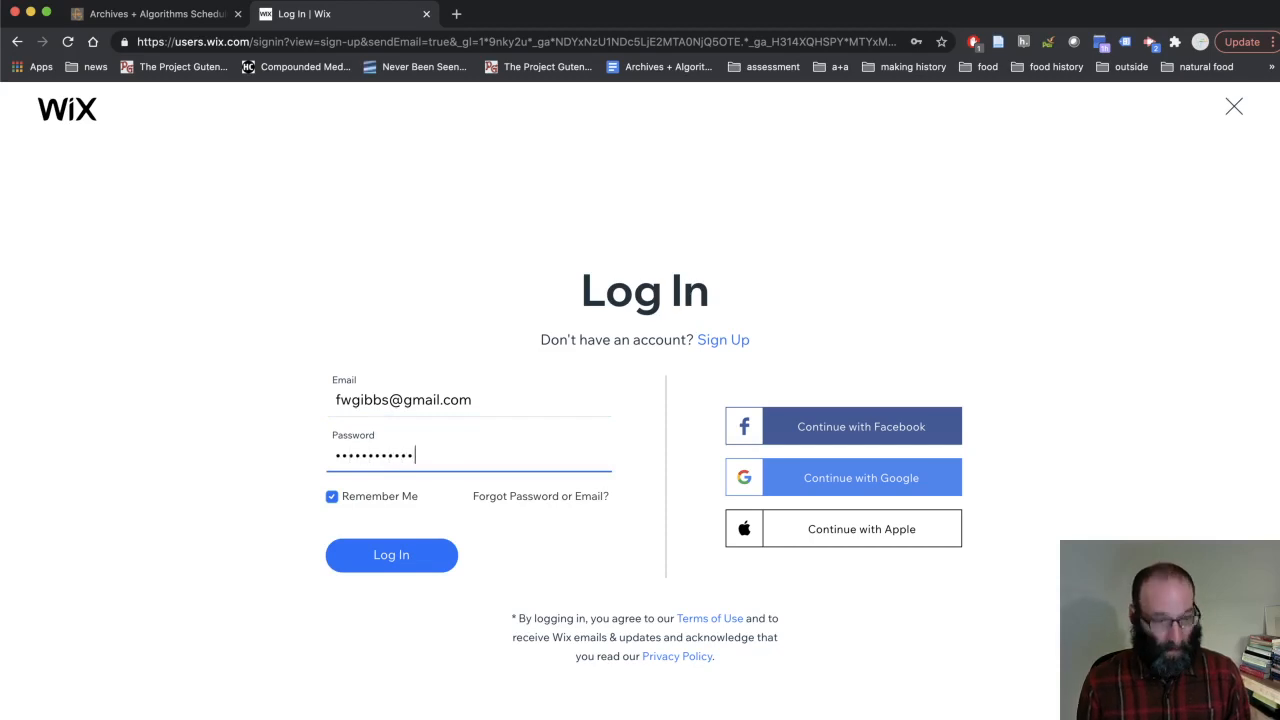
Step: Log in to the existing Wix account using the entered email and password
{"action": "left_click", "coordinate": [392, 556]}
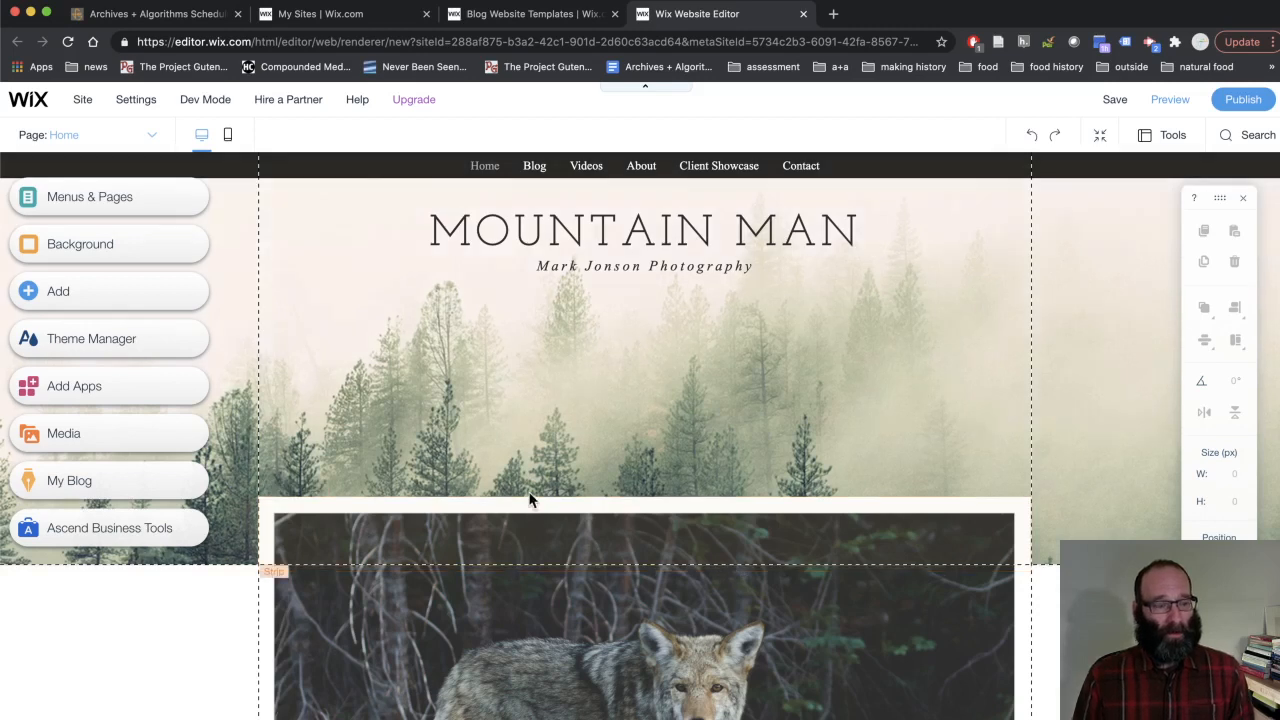
{"action": "mouse_move", "coordinate": [796, 464]}
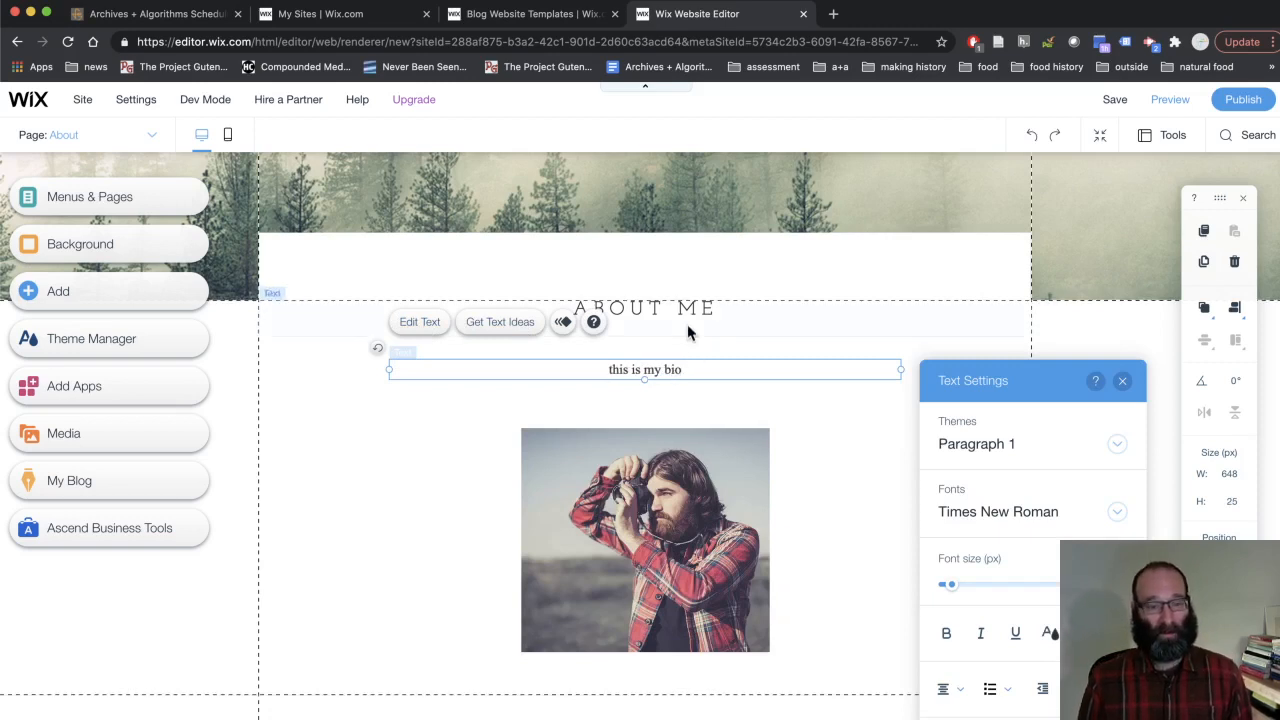
Step: Save the site after entering the new bio 'this is my bio'
{"action": "left_click", "coordinate": [1114, 100]}
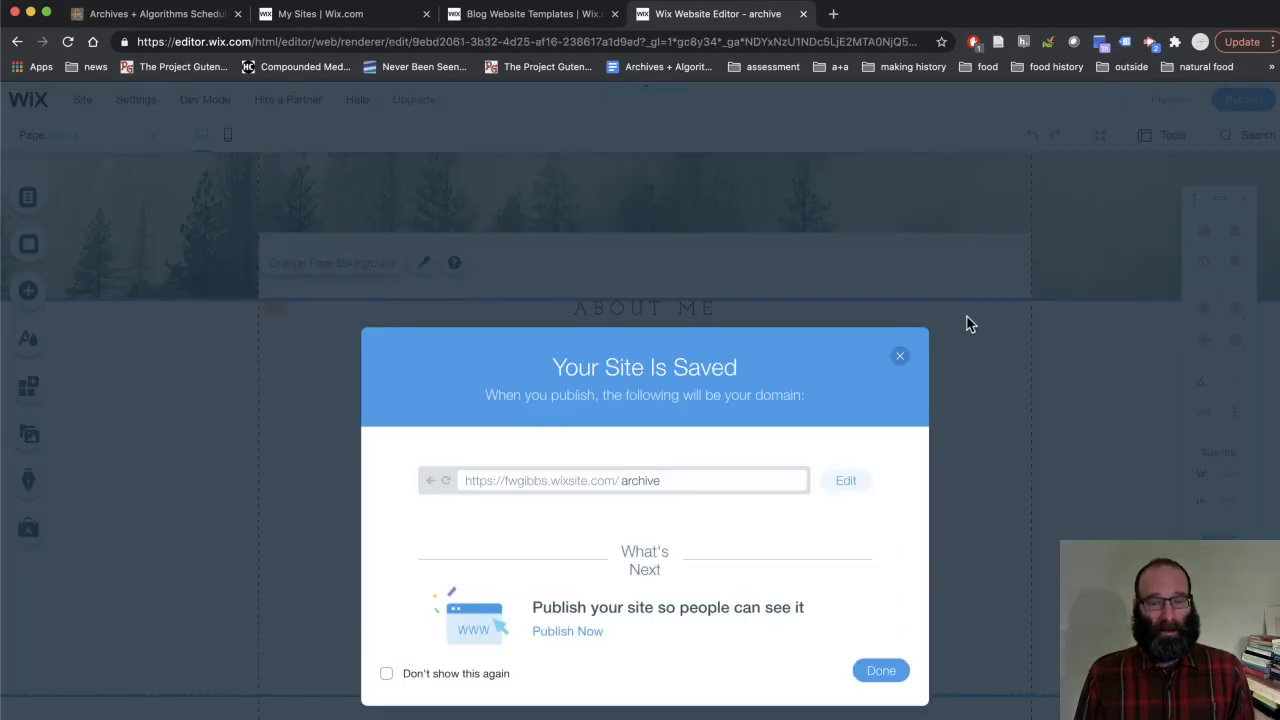
Step: Dismiss the site-saved notice and switch to the course schedule browser tab
{"action": "left_click", "coordinate": [880, 670]}
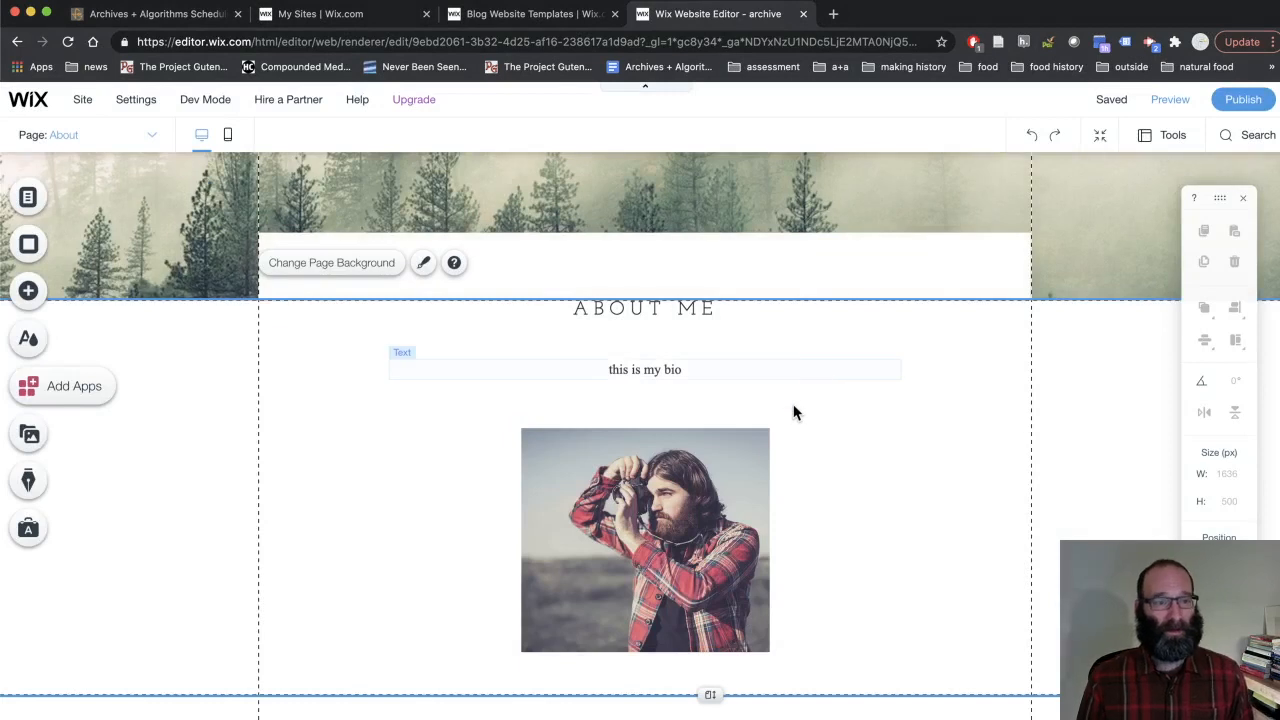
{"action": "left_click", "coordinate": [156, 14]}
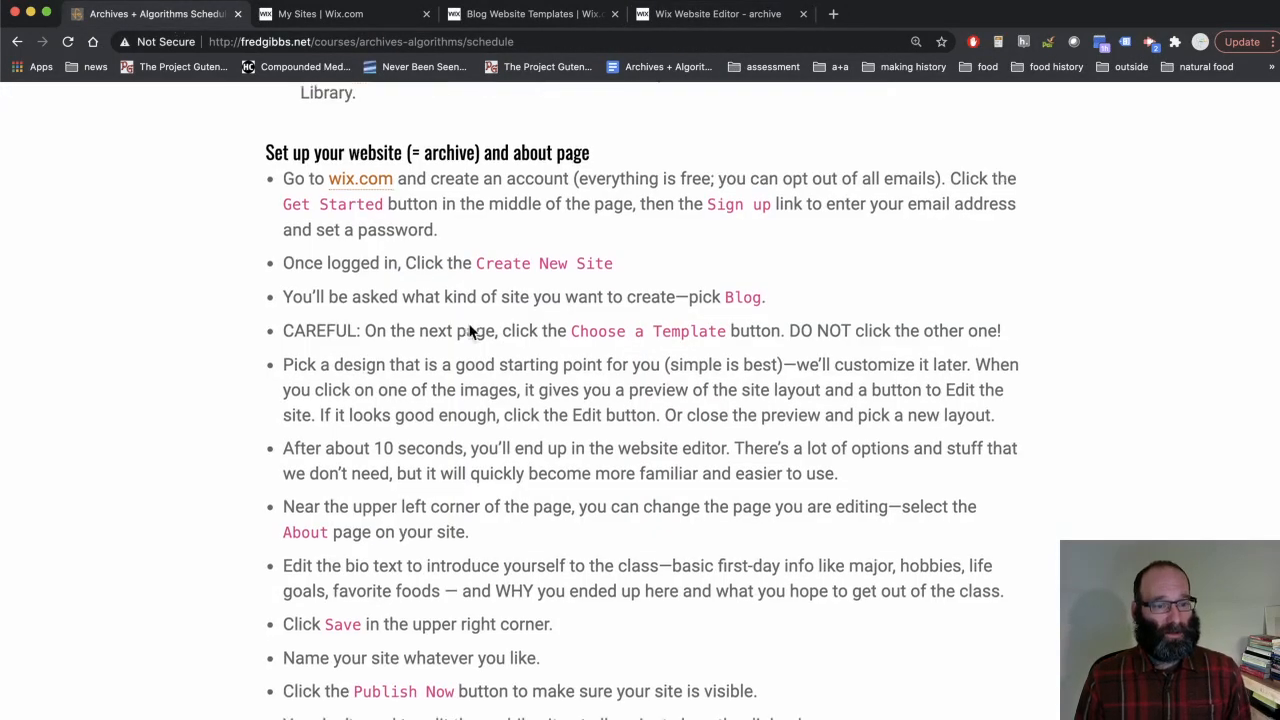
Step: Add the wixsite URL to the 'Archives + Algorithms website URLs' doc, then return to the course tab
{"action": "left_click", "coordinate": [340, 12]}
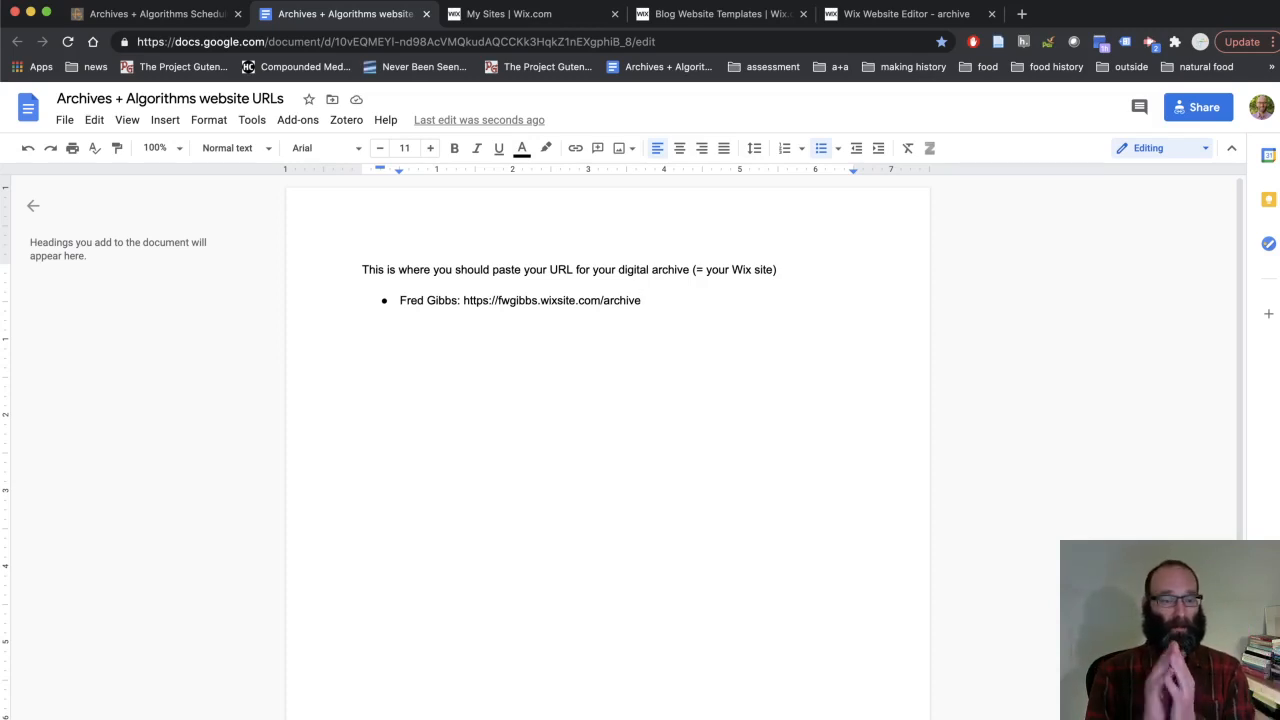
{"action": "left_click", "coordinate": [150, 12]}
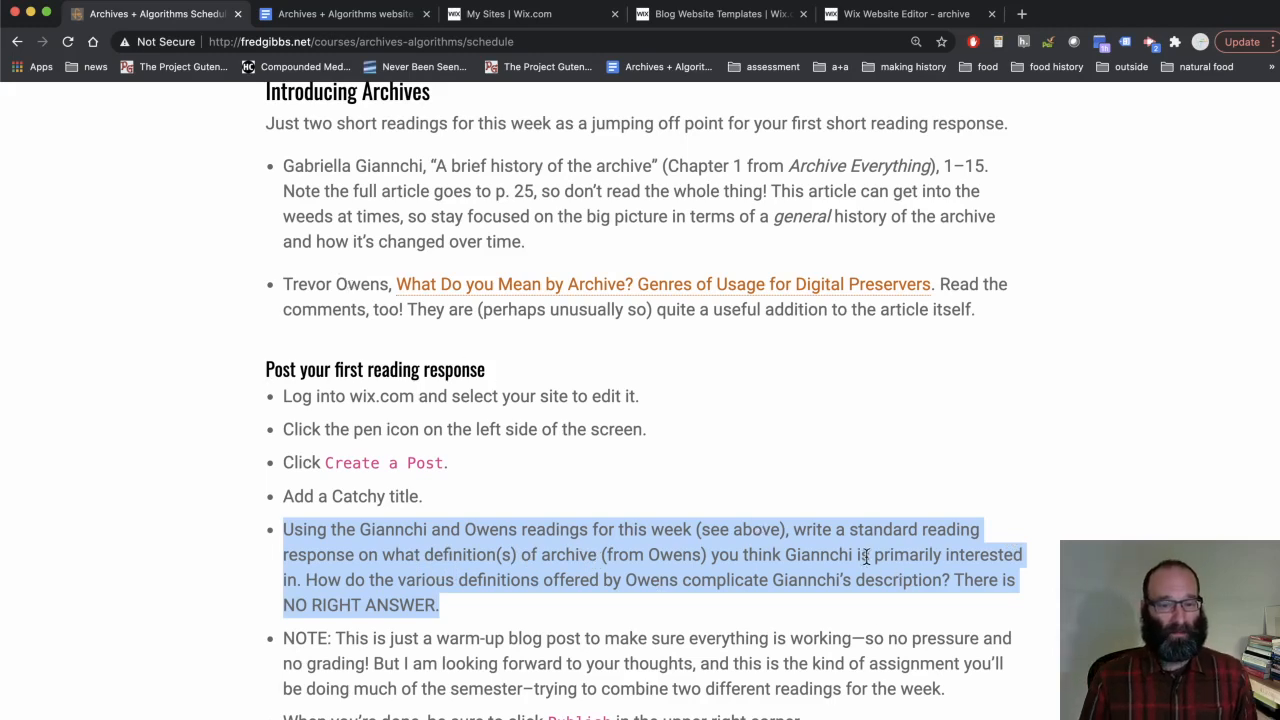
Step: Return to the Wix Editor tab to start on the first reading response post
{"action": "left_click", "coordinate": [904, 12]}
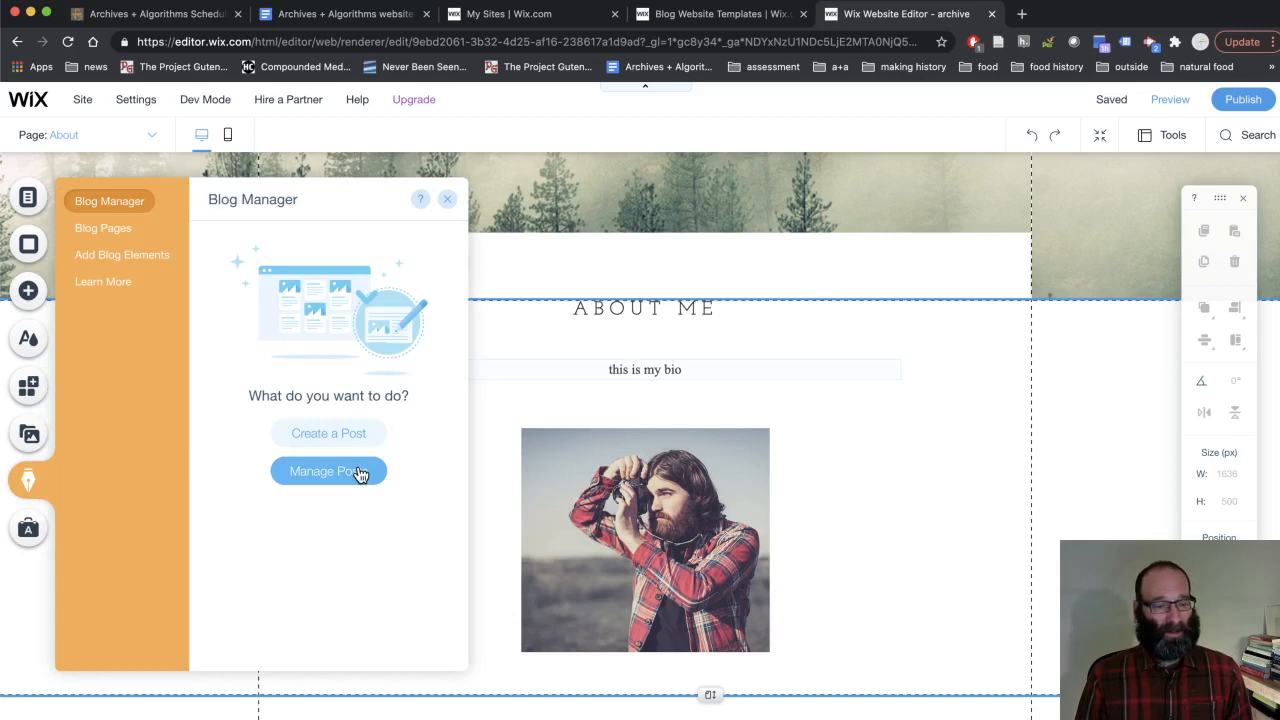